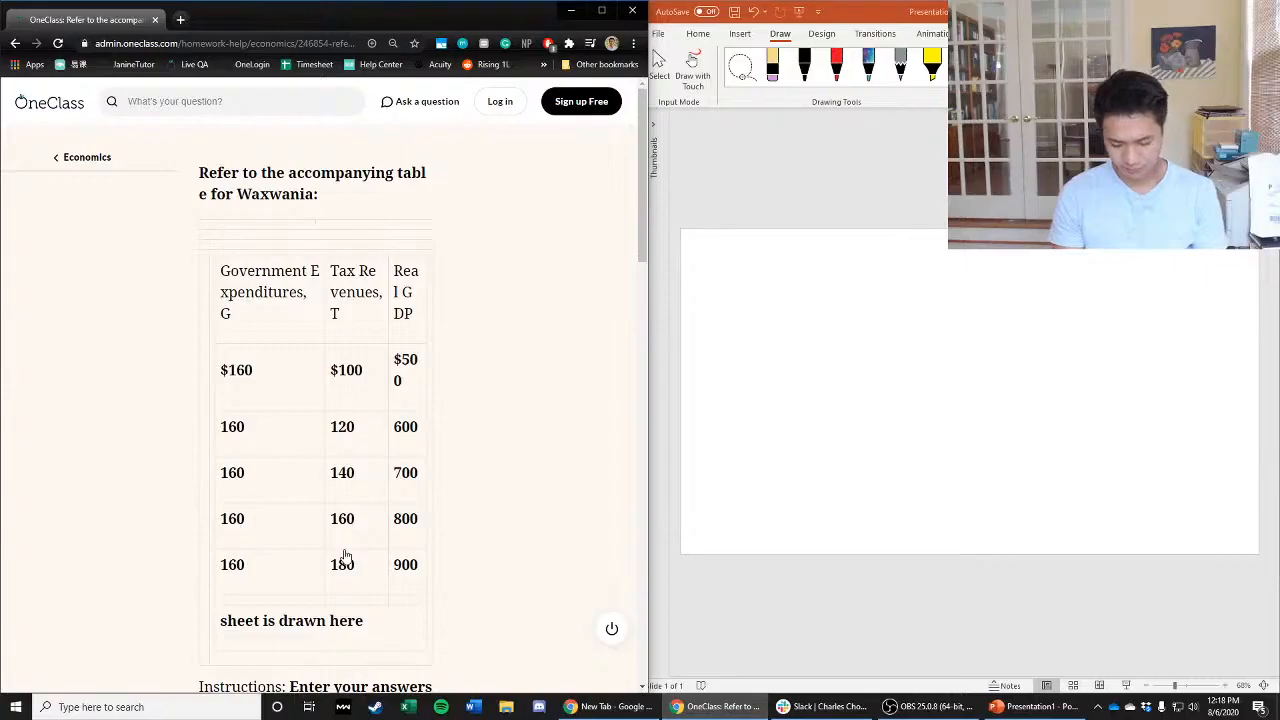
pyautogui.moveTo(418, 399)
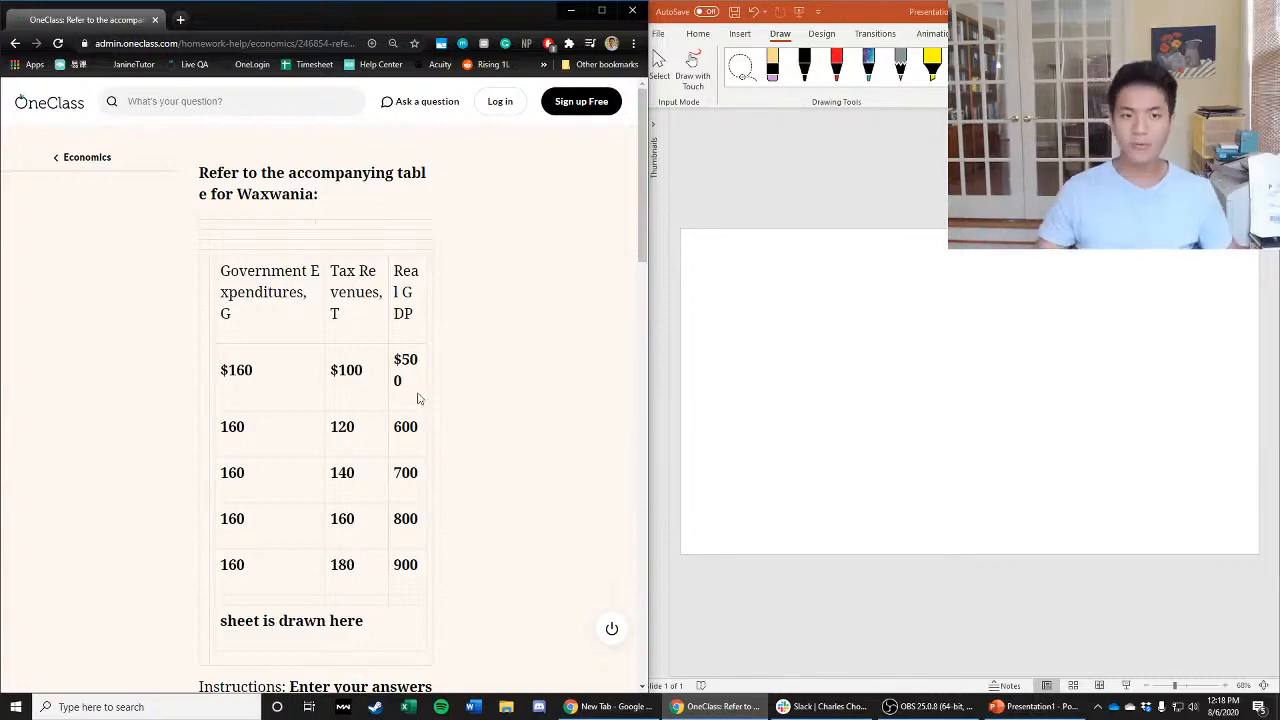
pyautogui.moveTo(563, 203)
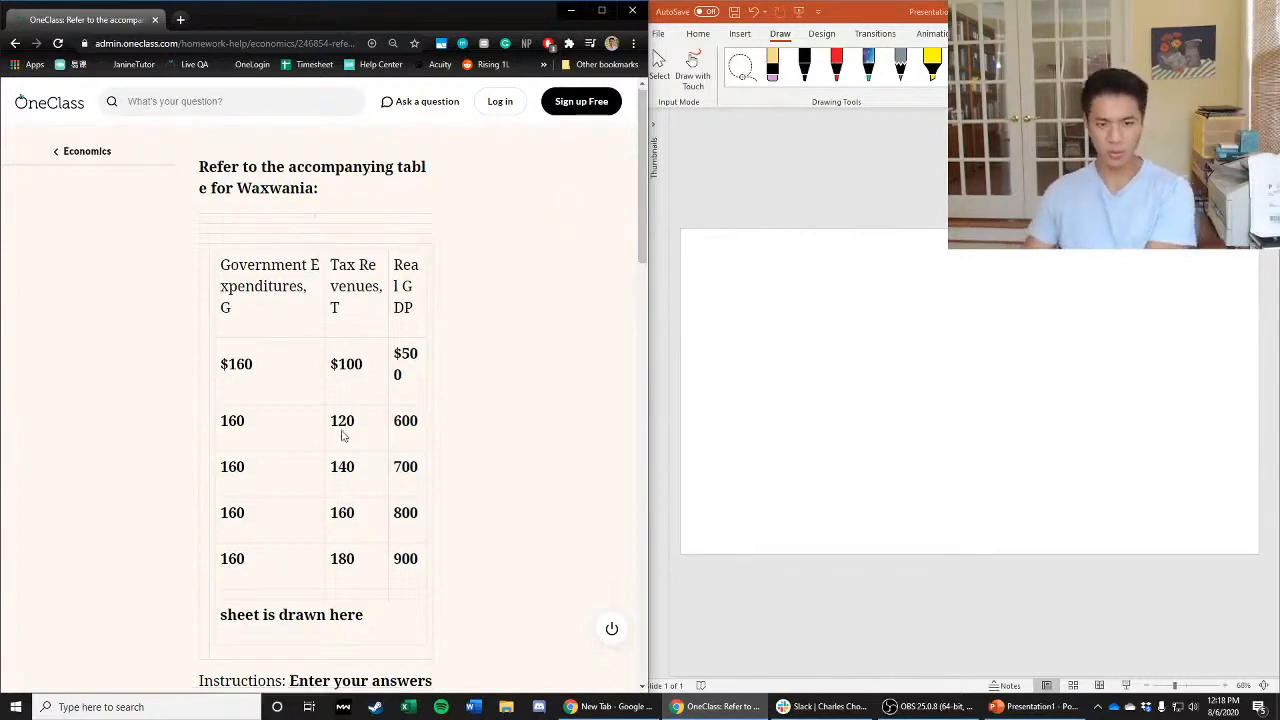
pyautogui.scroll(-3)
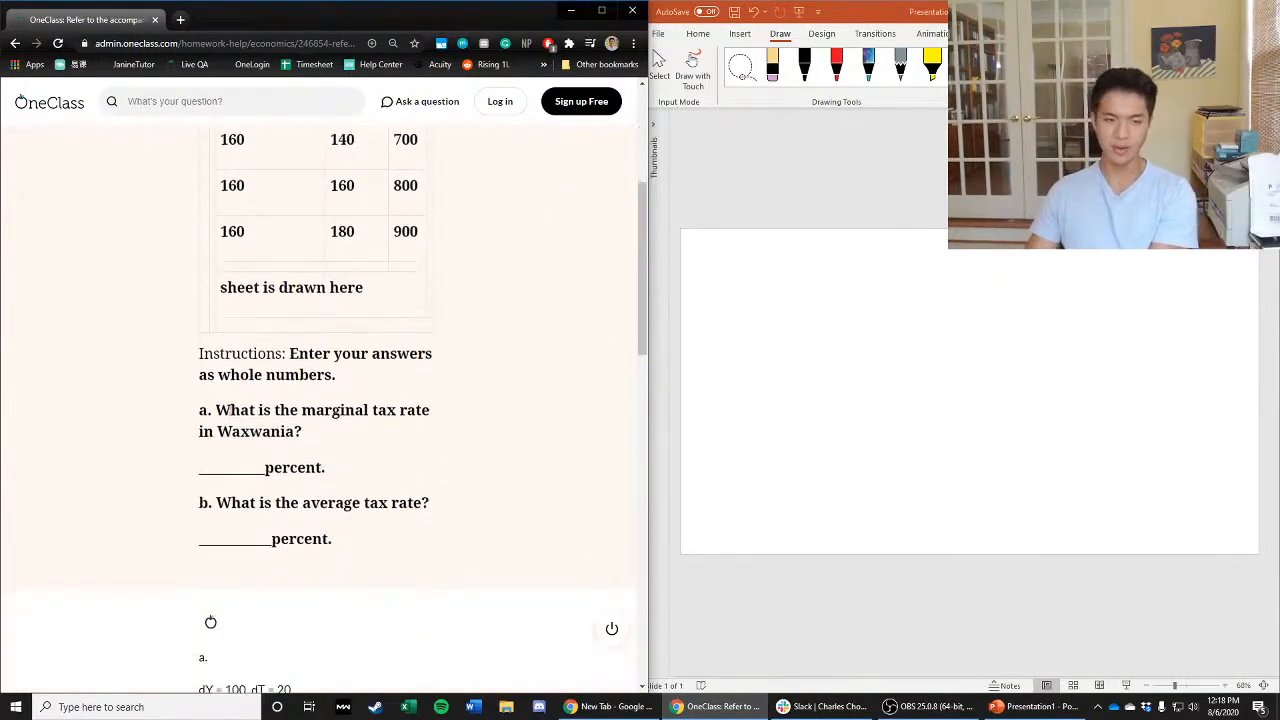
pyautogui.scroll(3)
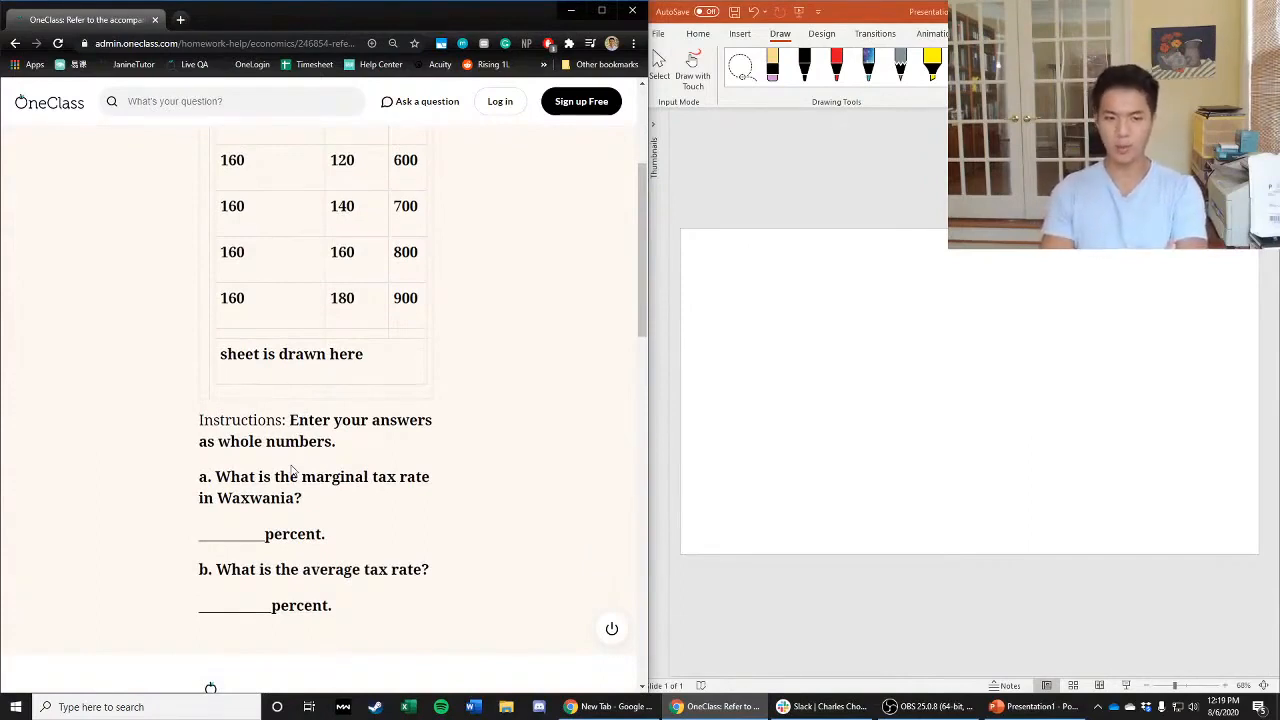
pyautogui.scroll(3)
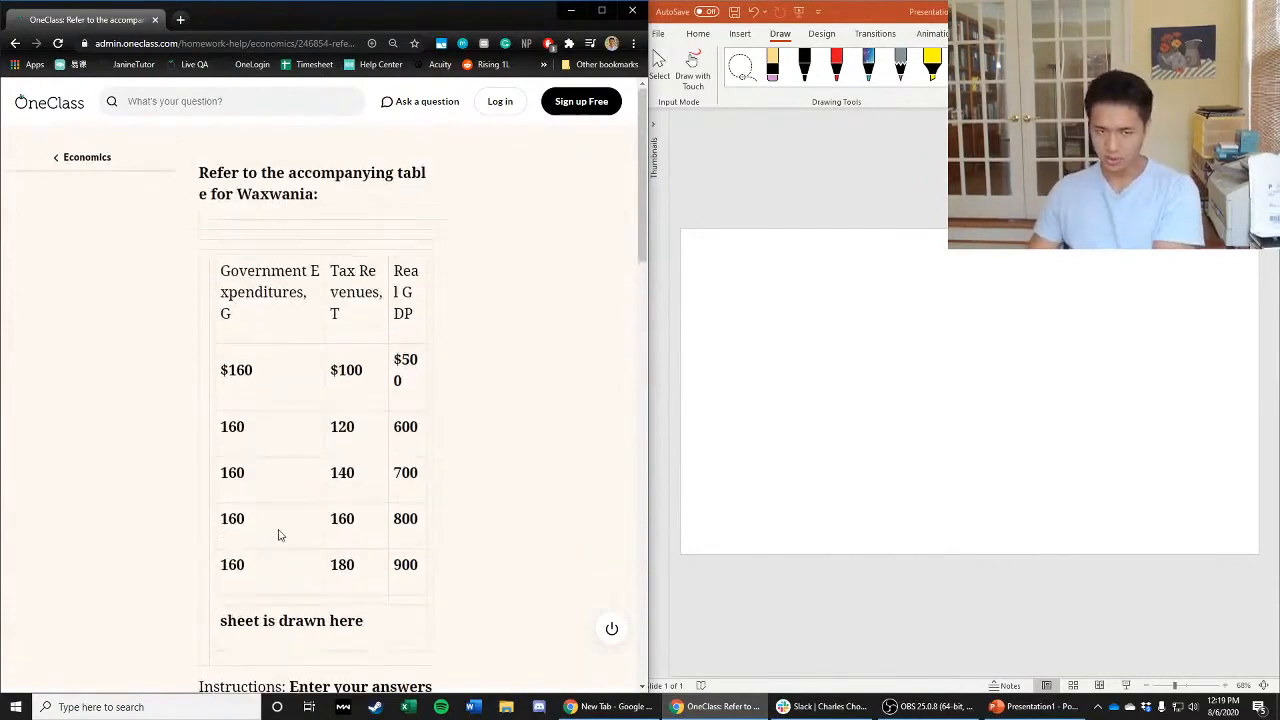
pyautogui.scroll(-3)
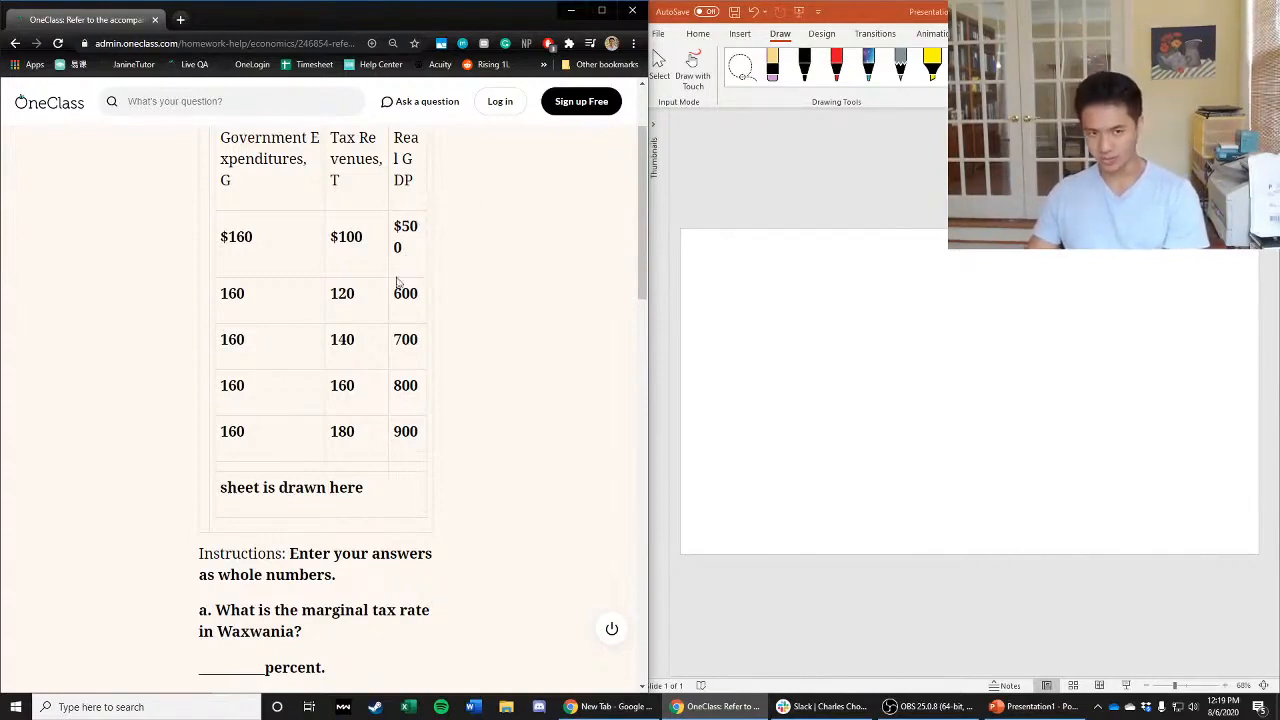
pyautogui.moveTo(323, 251)
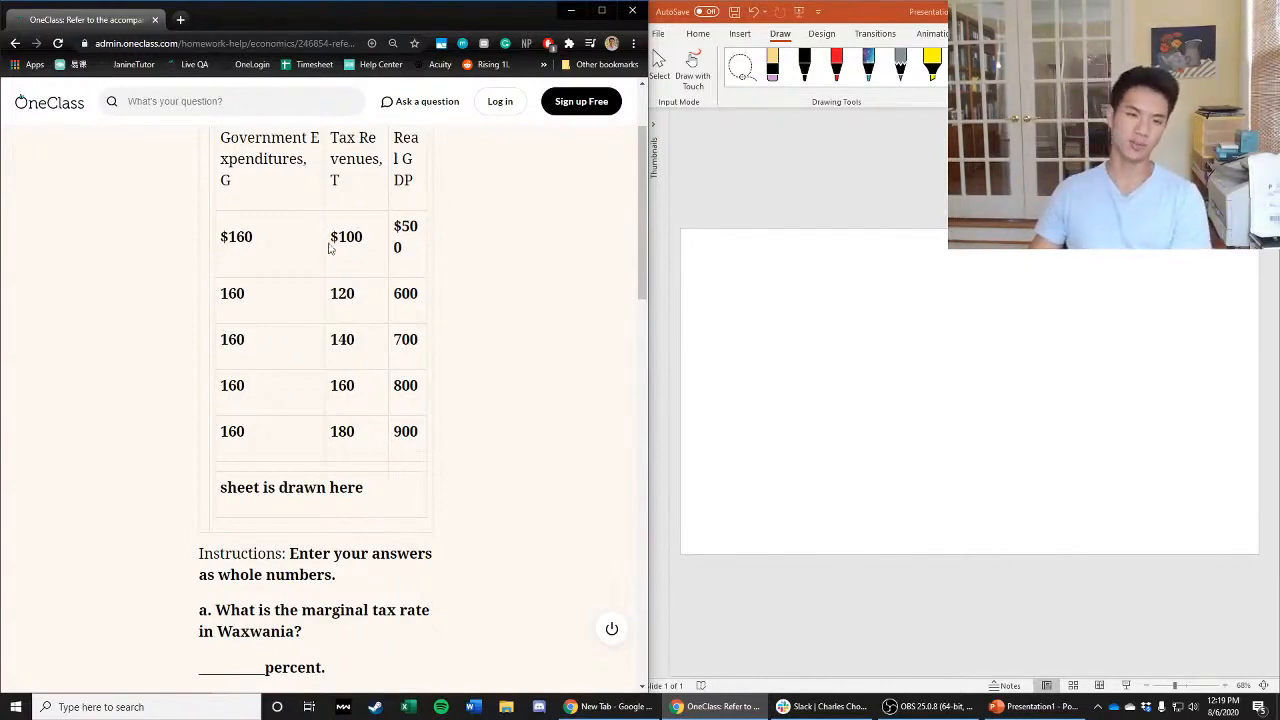
pyautogui.moveTo(377, 295)
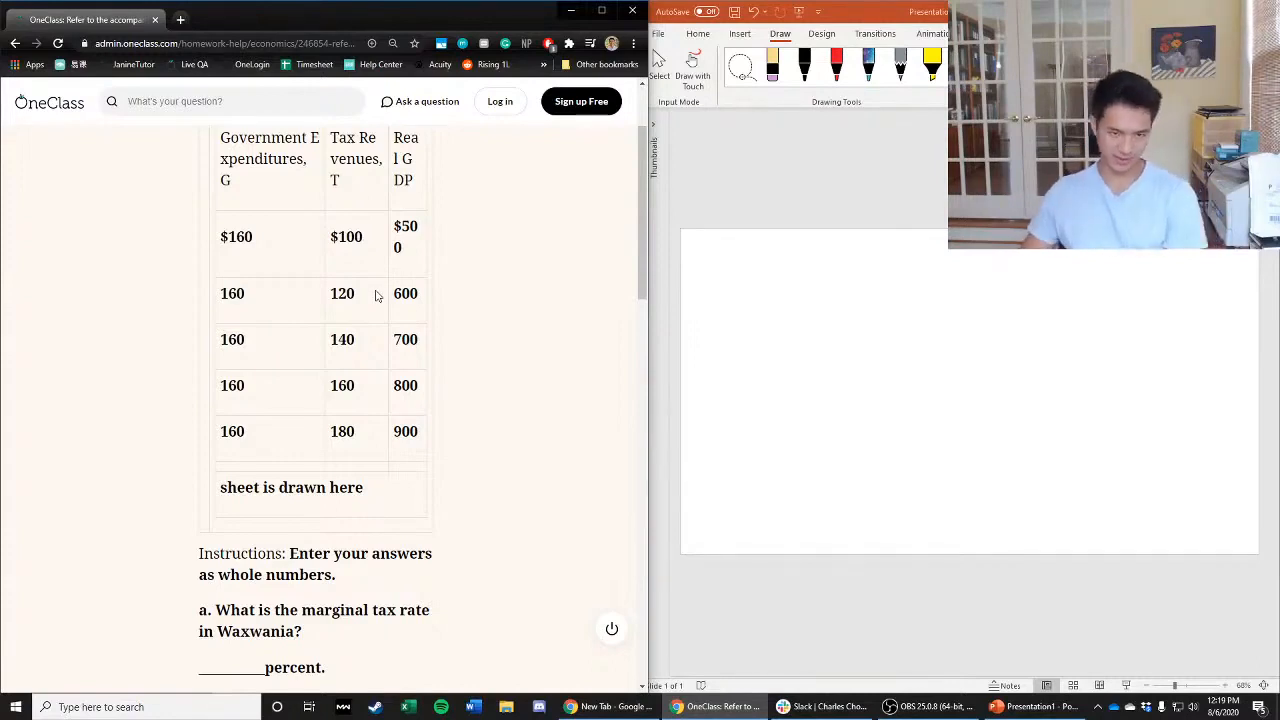
pyautogui.moveTo(391, 368)
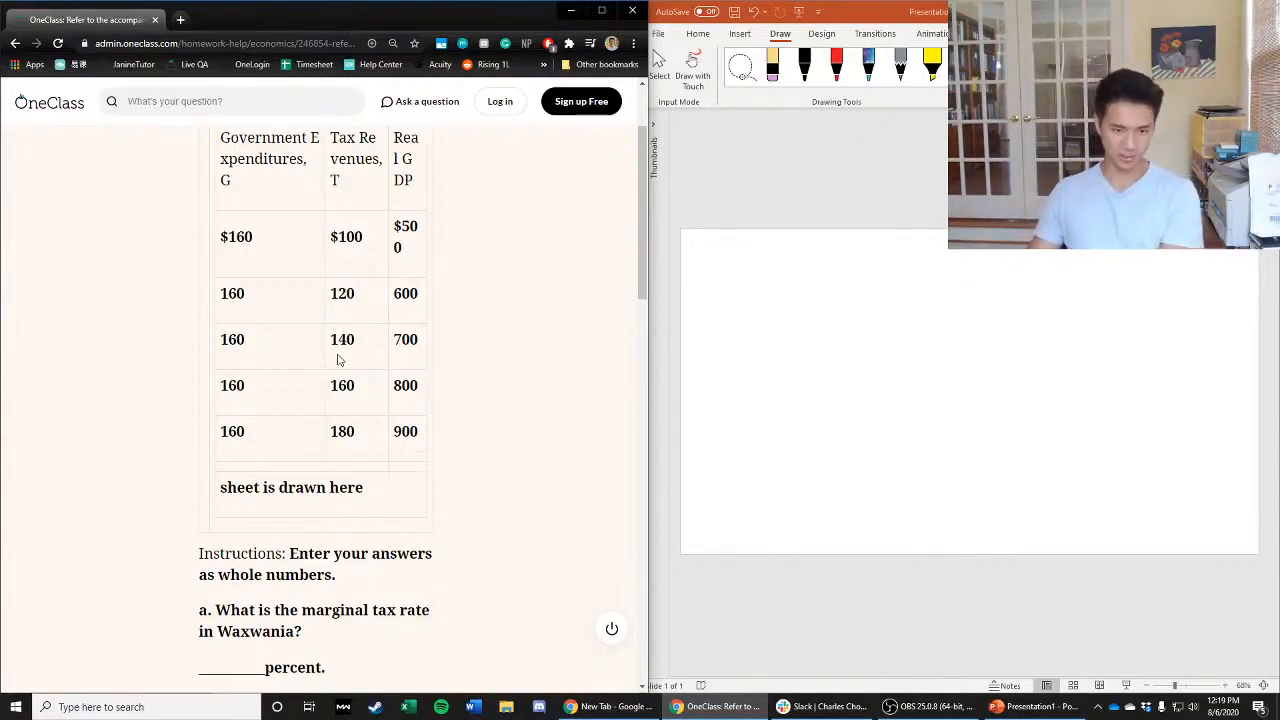
pyautogui.scroll(-3)
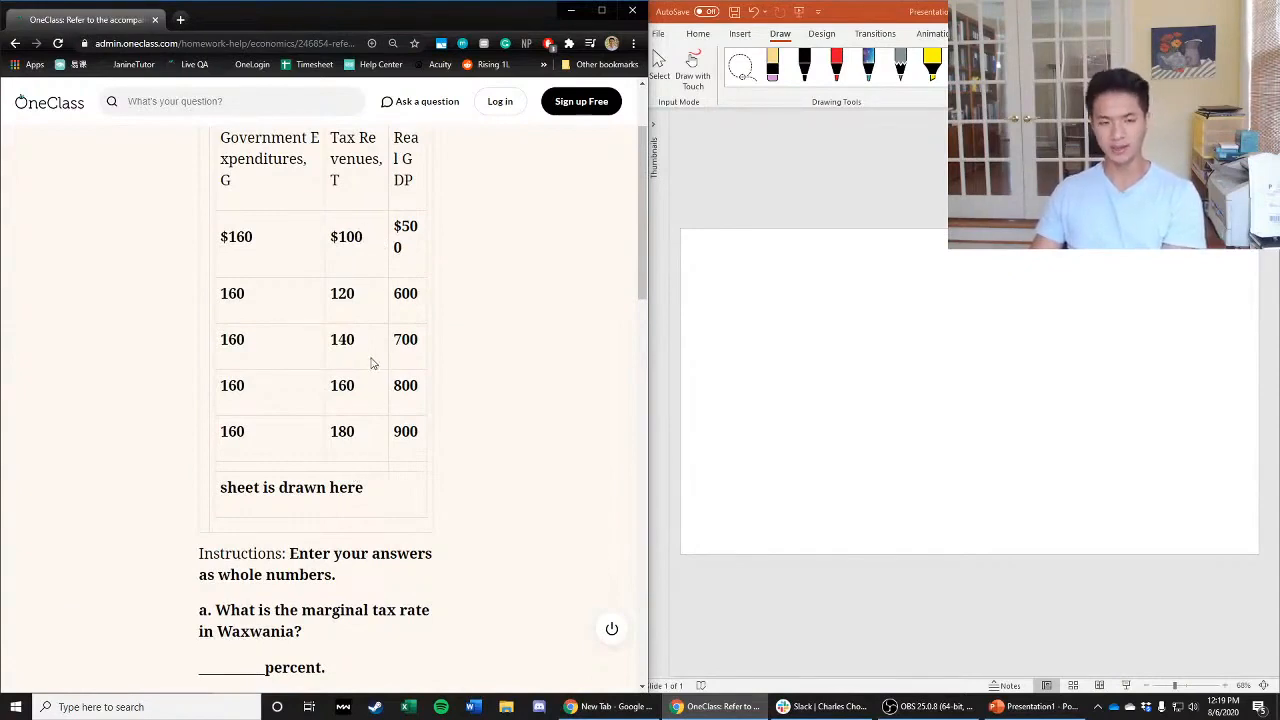
pyautogui.moveTo(405, 319)
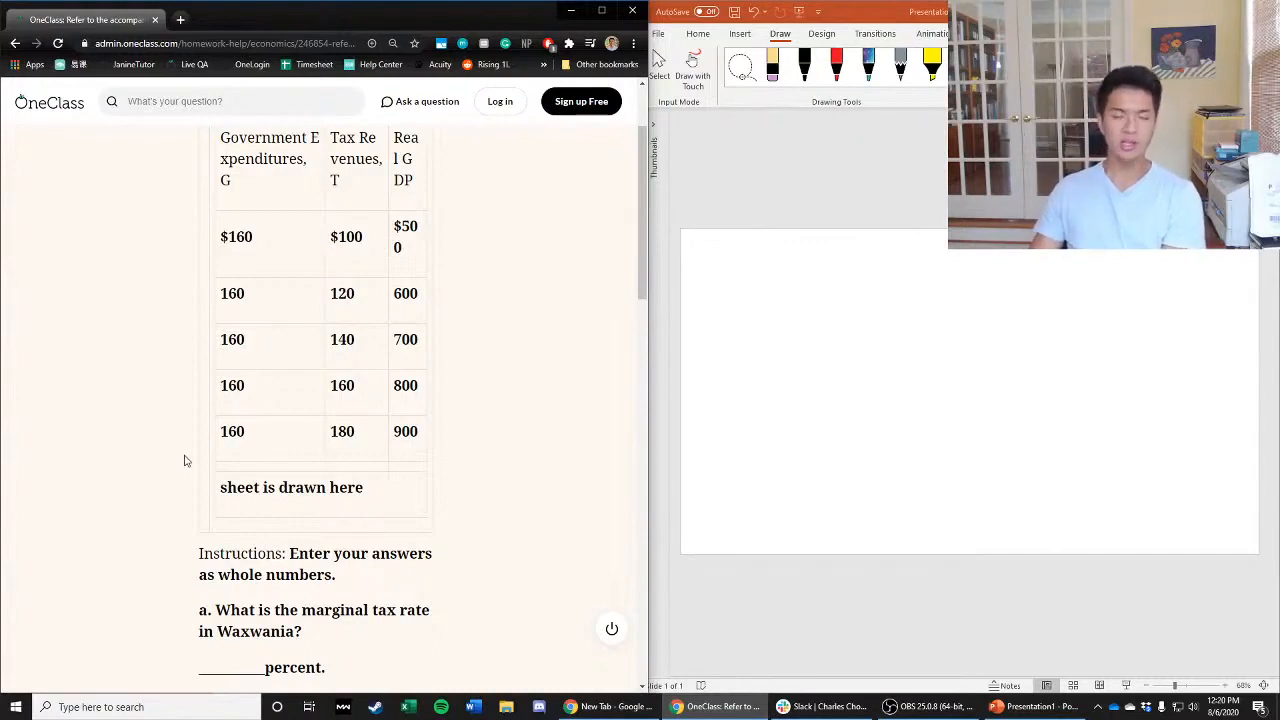
pyautogui.moveTo(322, 407)
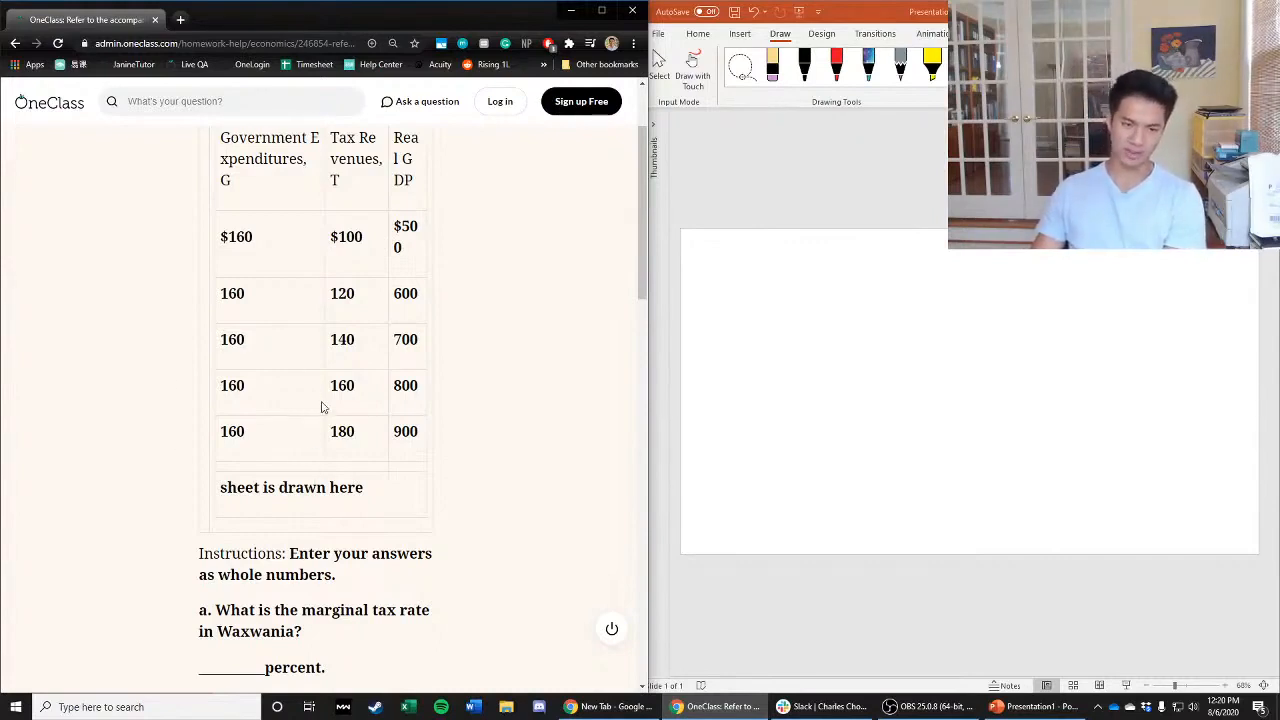
pyautogui.scroll(-3)
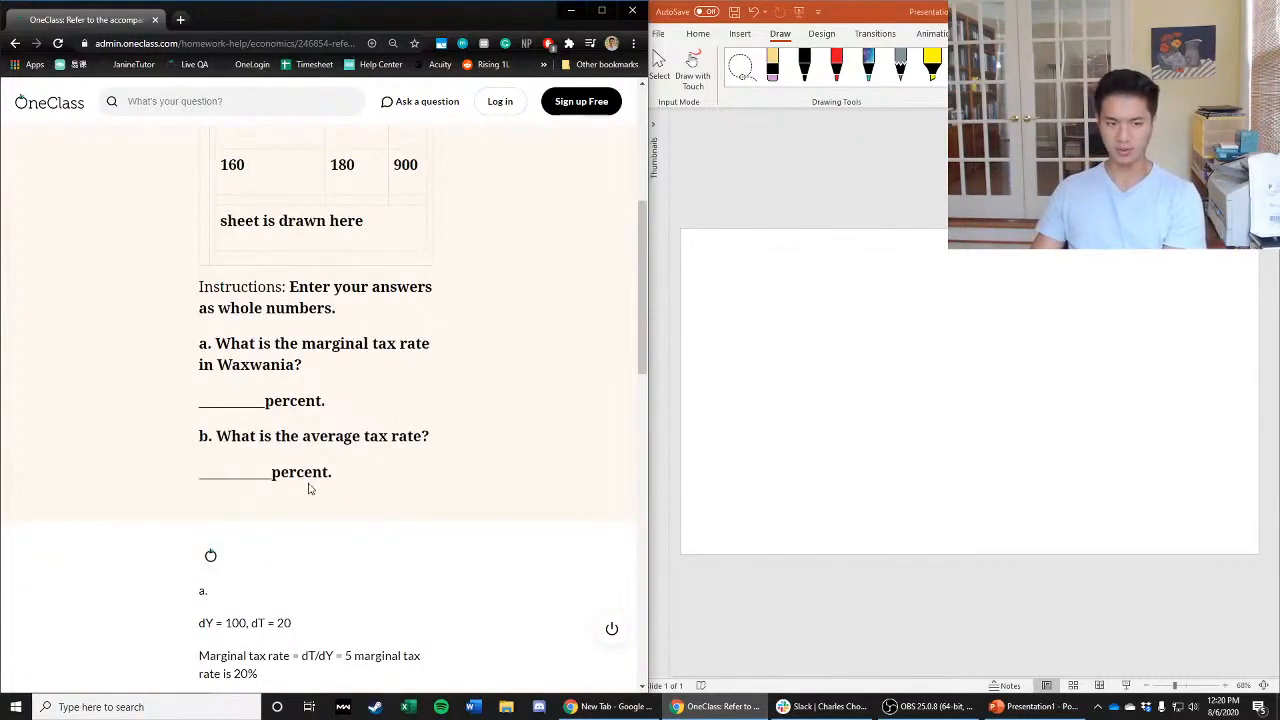
pyautogui.scroll(-3)
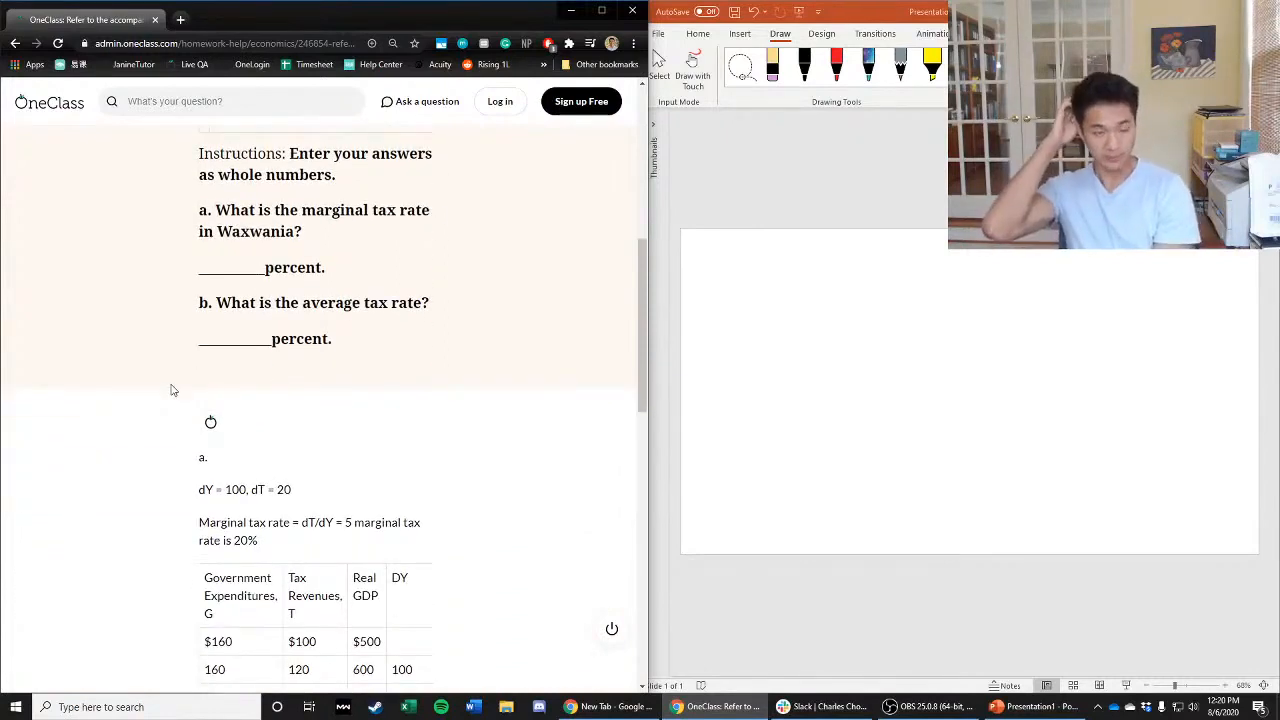
pyautogui.scroll(-3)
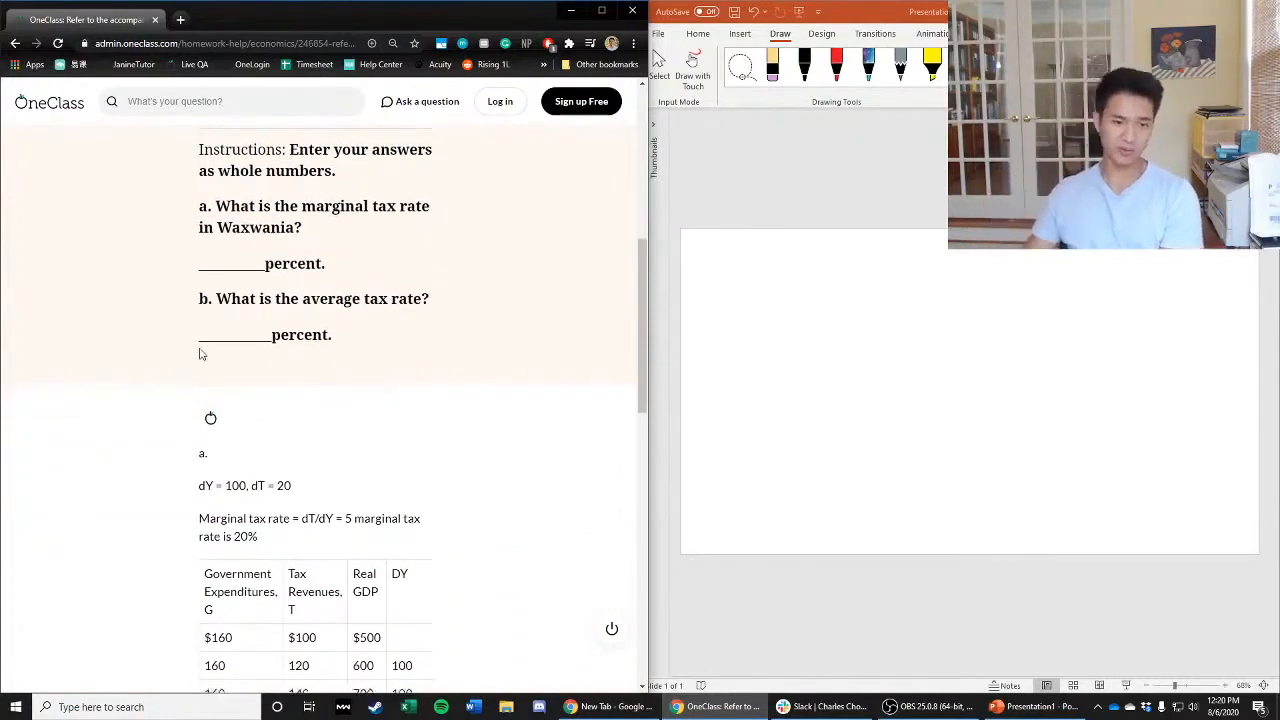
pyautogui.scroll(-3)
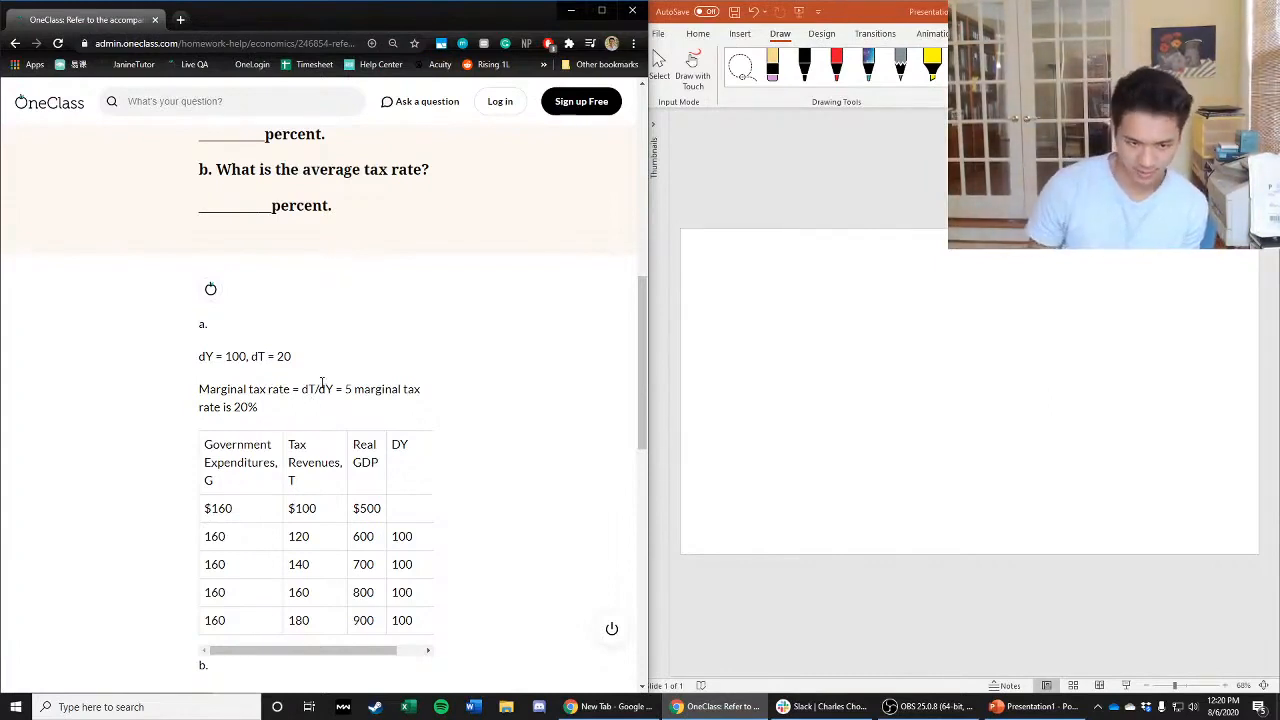
pyautogui.scroll(-3)
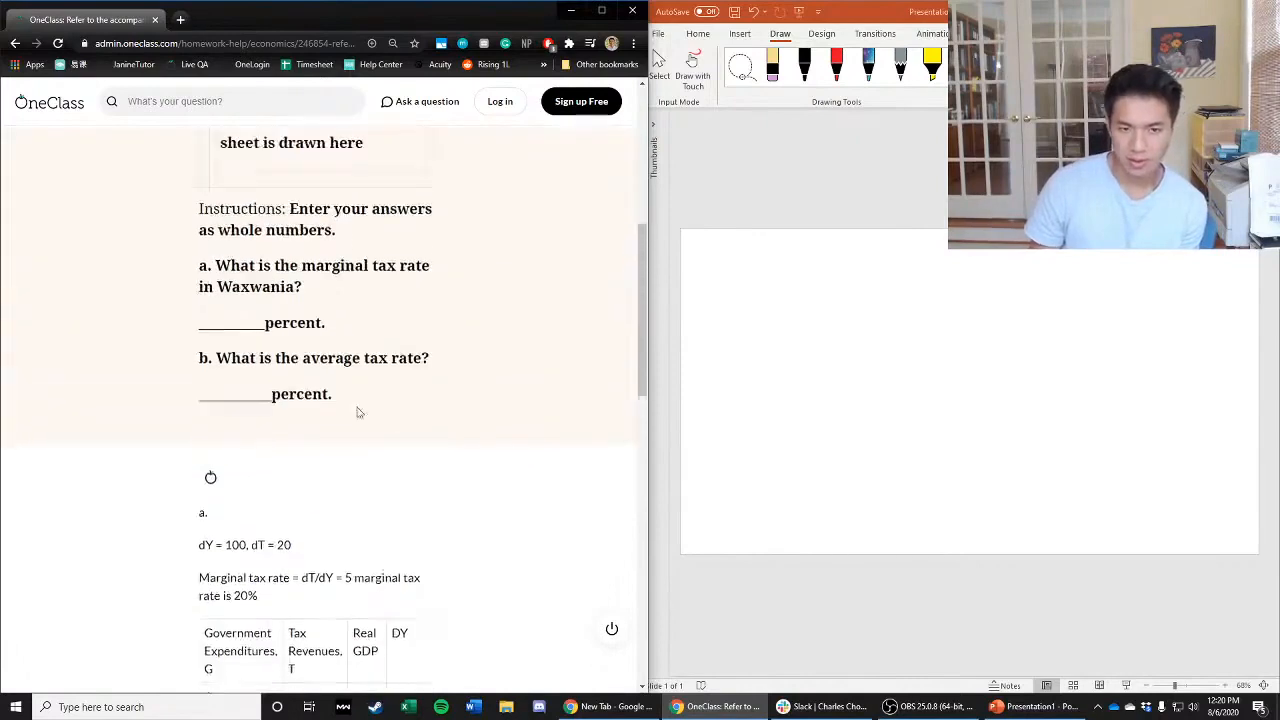
pyautogui.scroll(3)
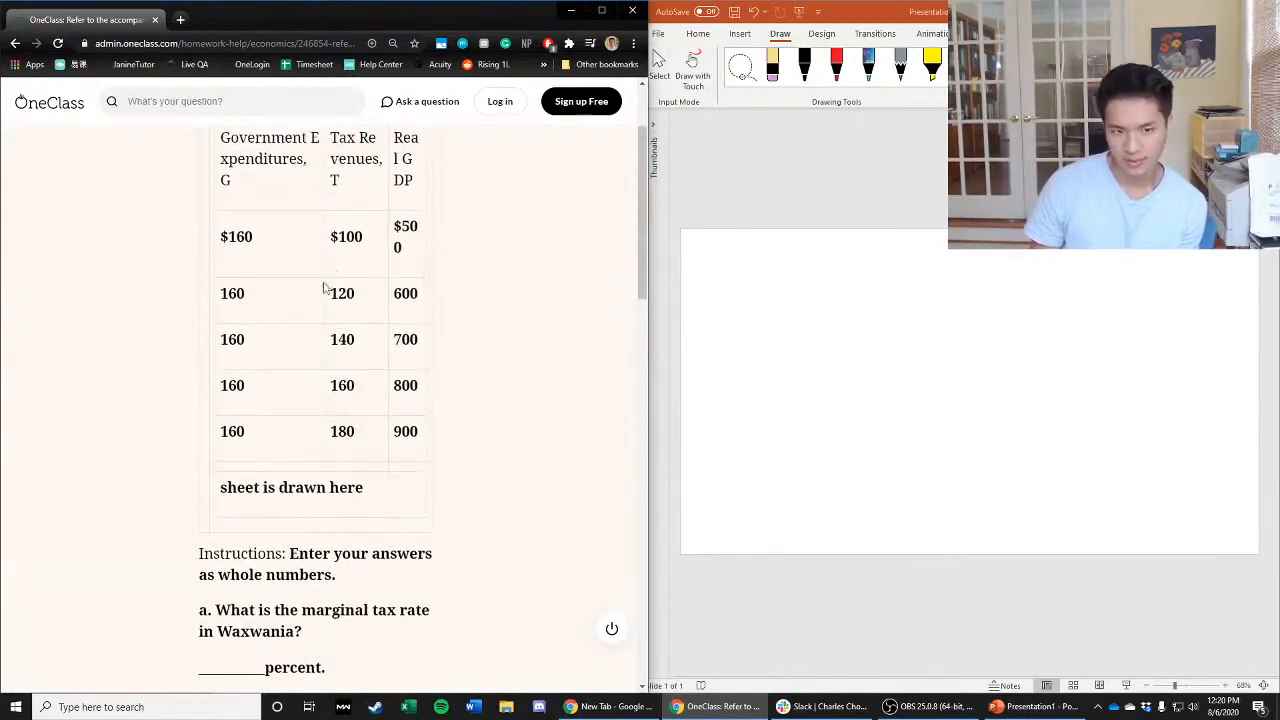
pyautogui.scroll(-3)
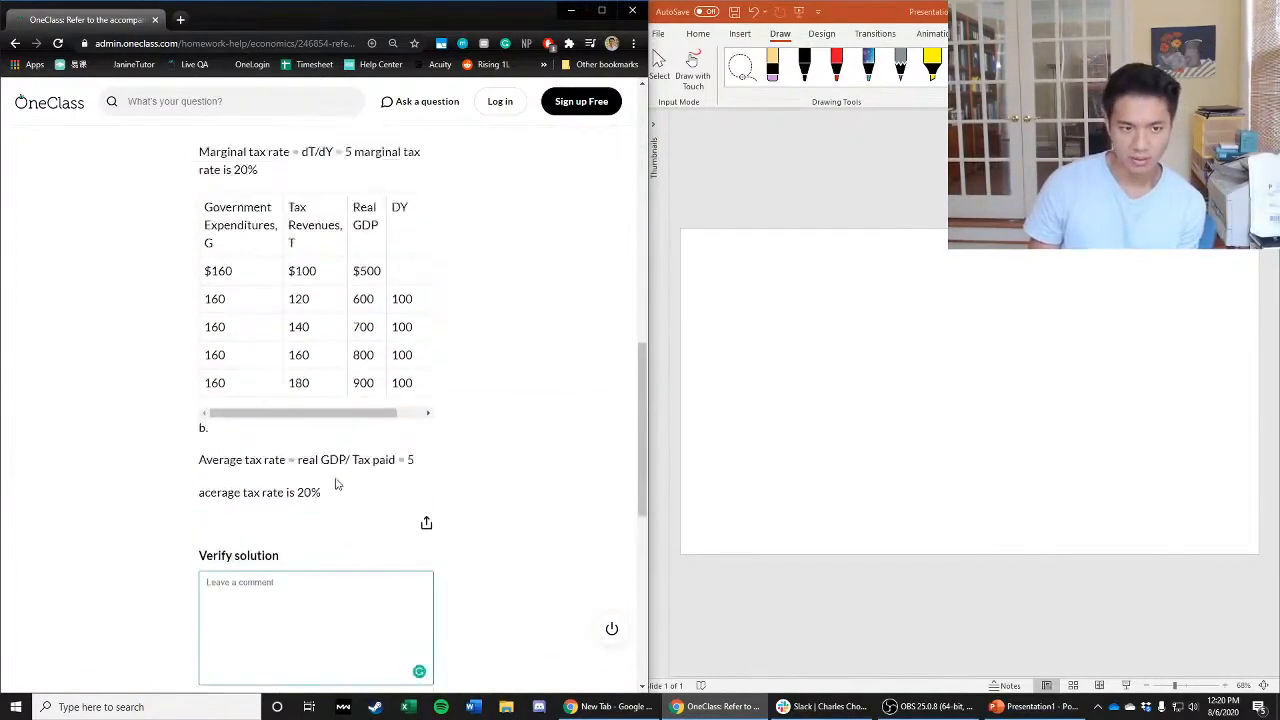
pyautogui.scroll(-3)
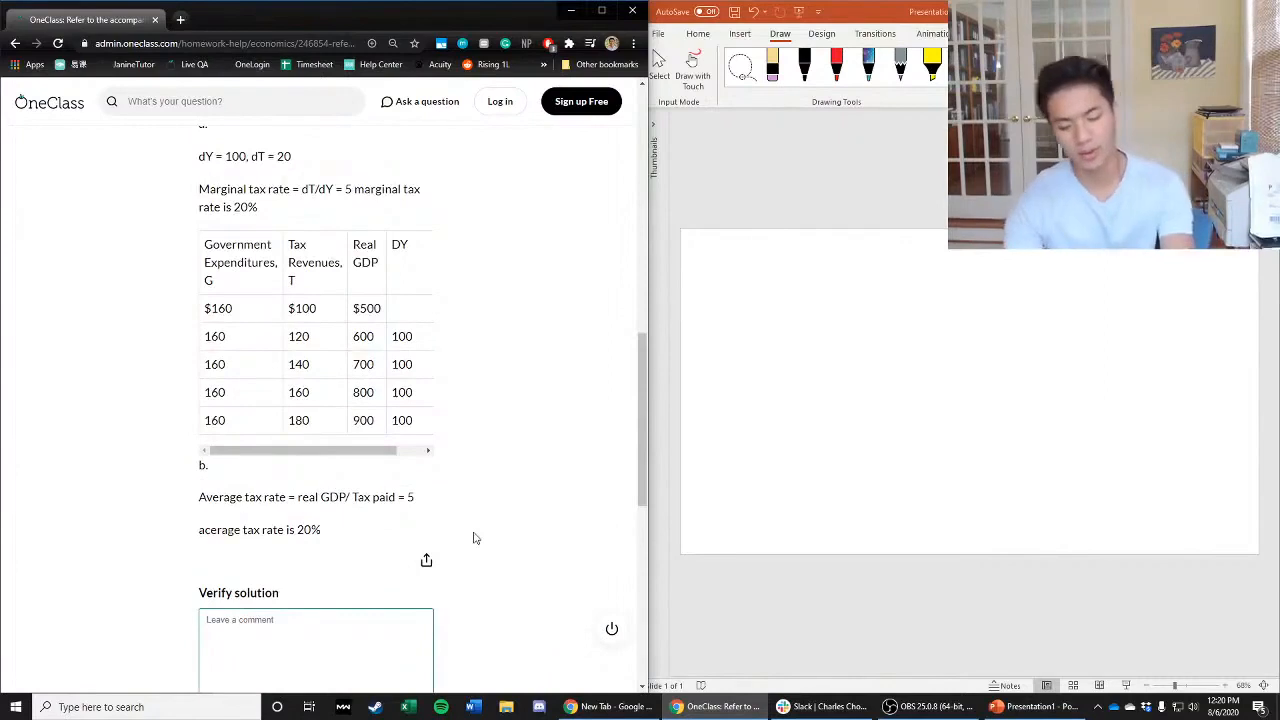